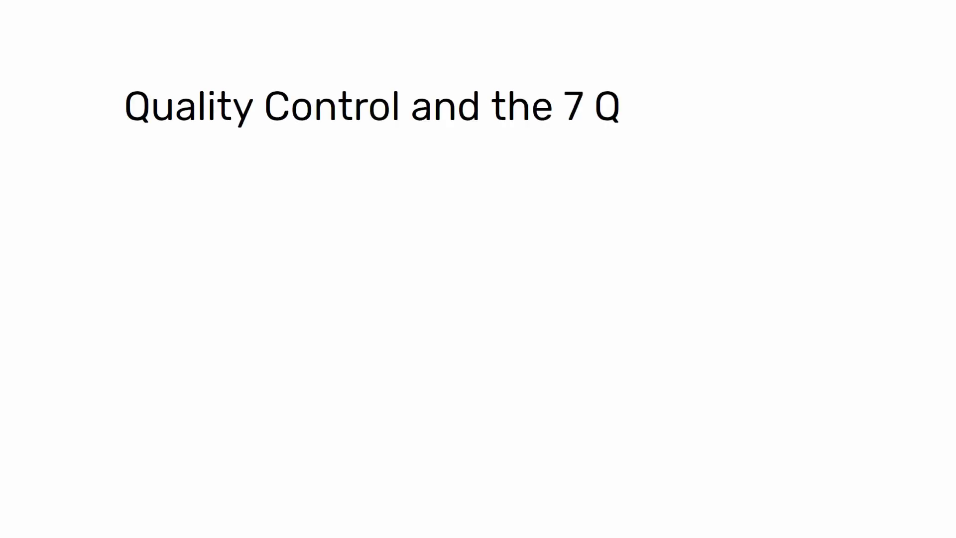
type("uality Tools")
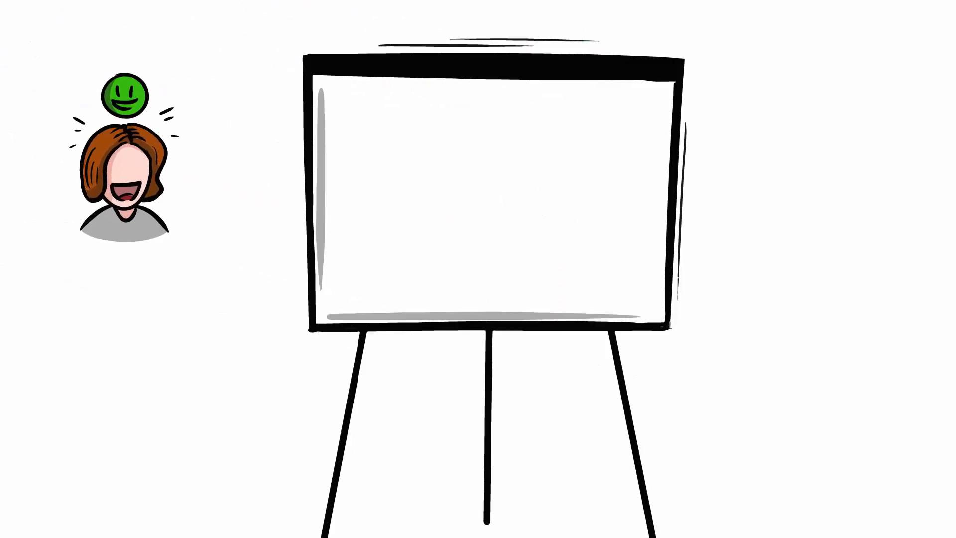
type("Graph Check Sheet Pareto Chart C")
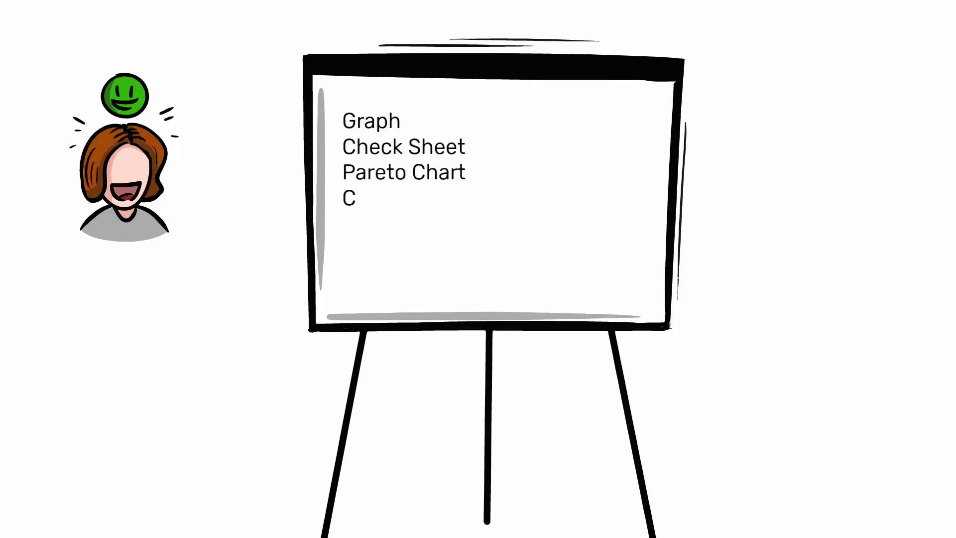
type("ause and Effect Diagram")
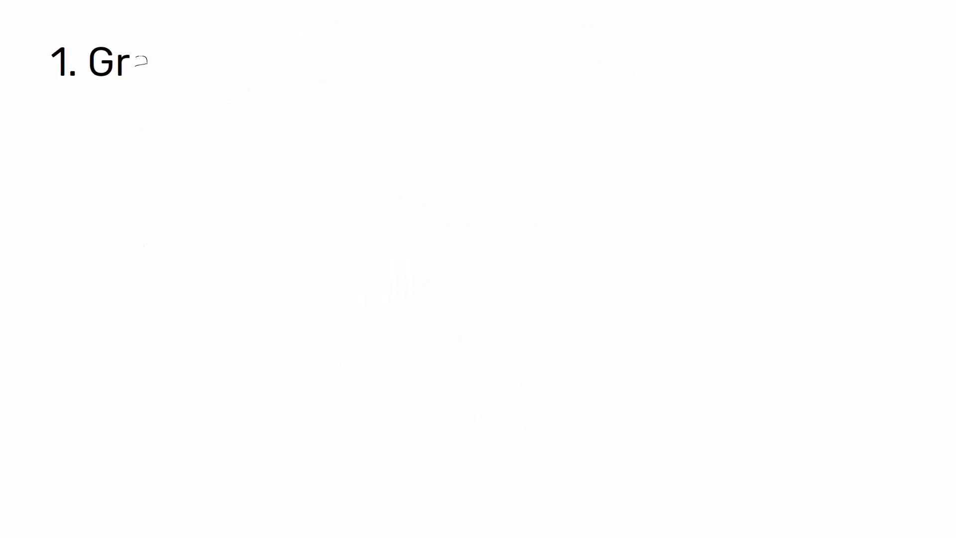
type("aph")
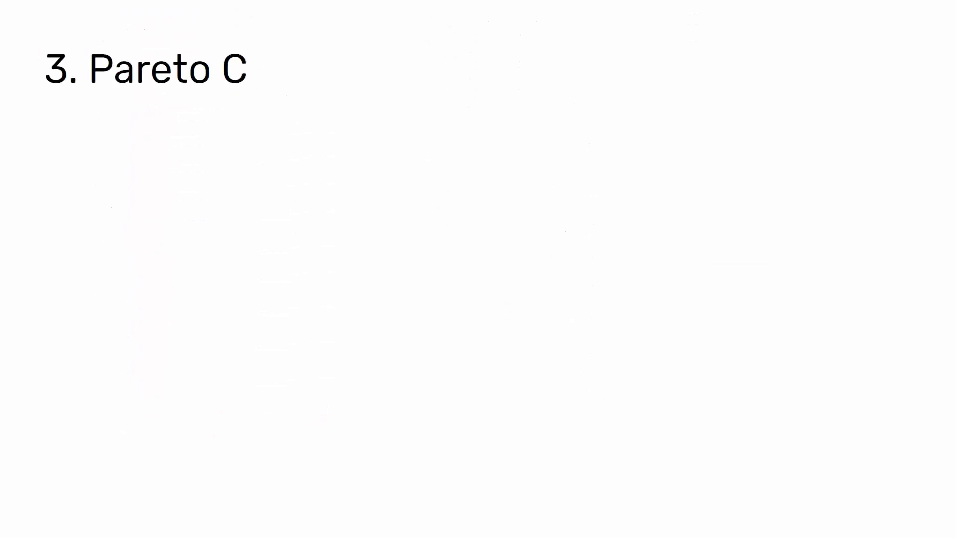
type("hart")
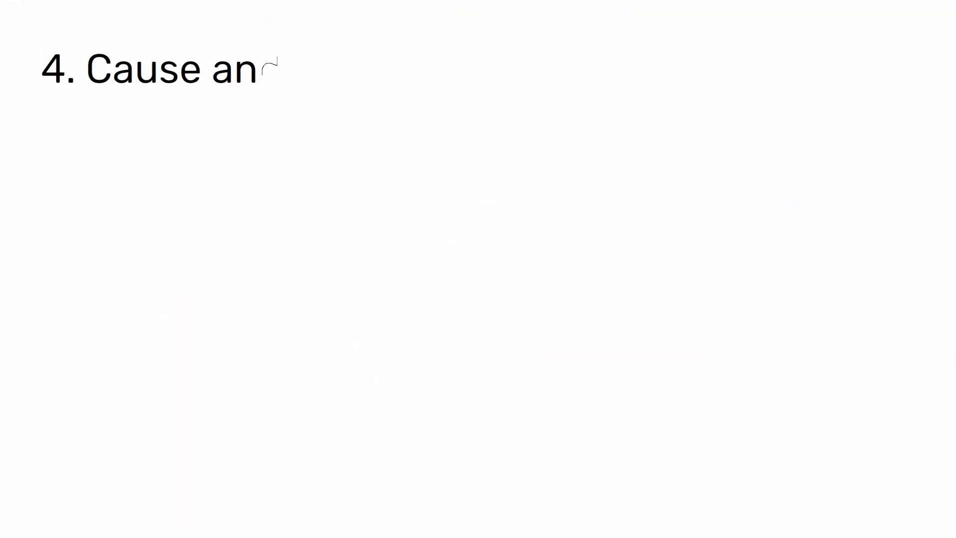
type("d Effect Diagram")
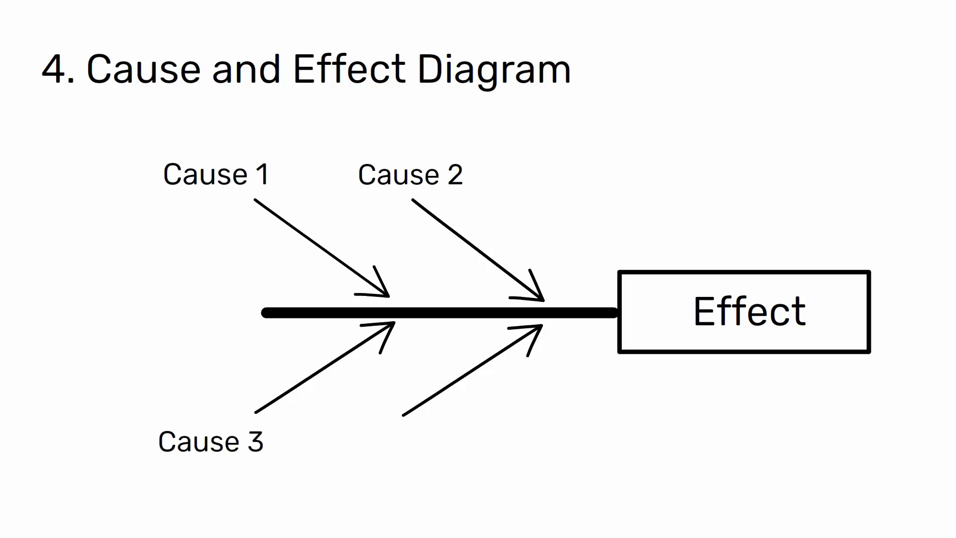
type("Cause 4")
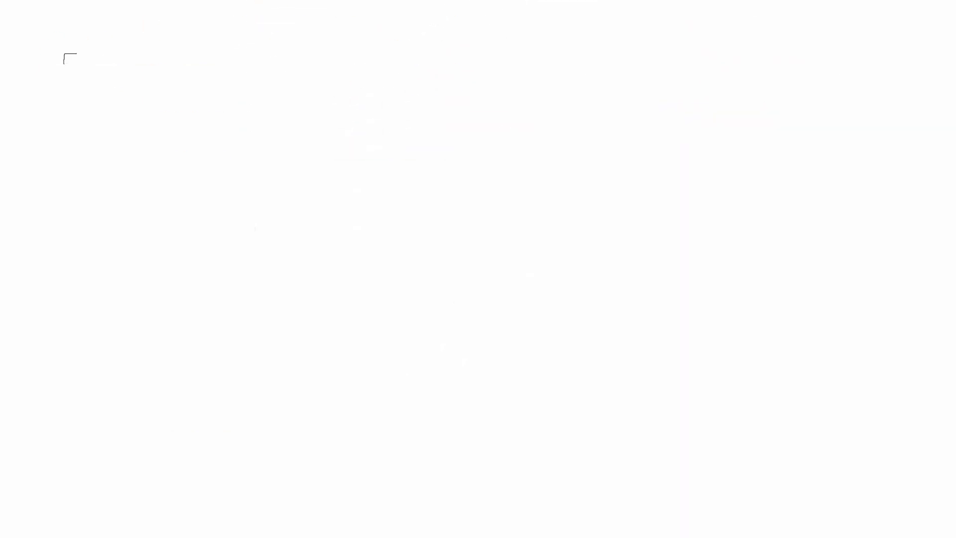
type("5. Scatter")
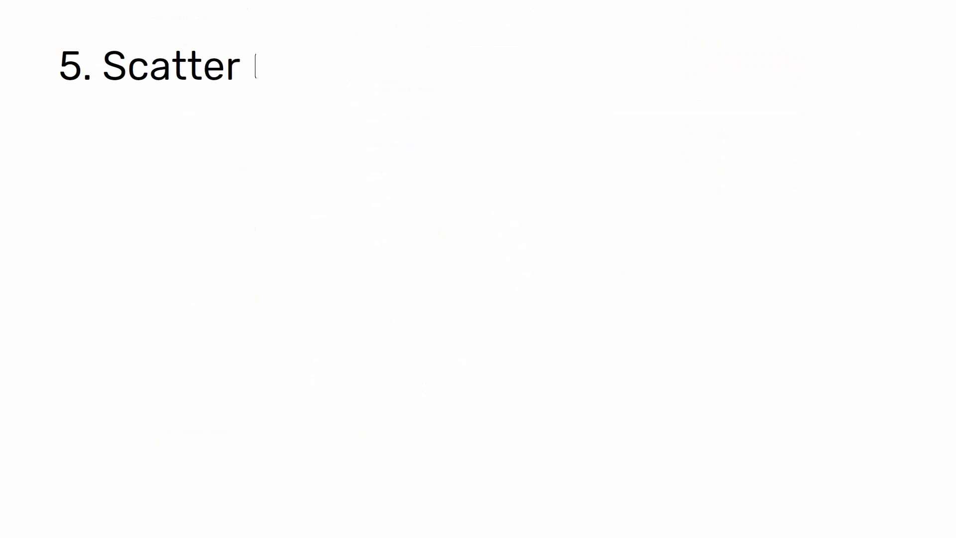
type("Diagram")
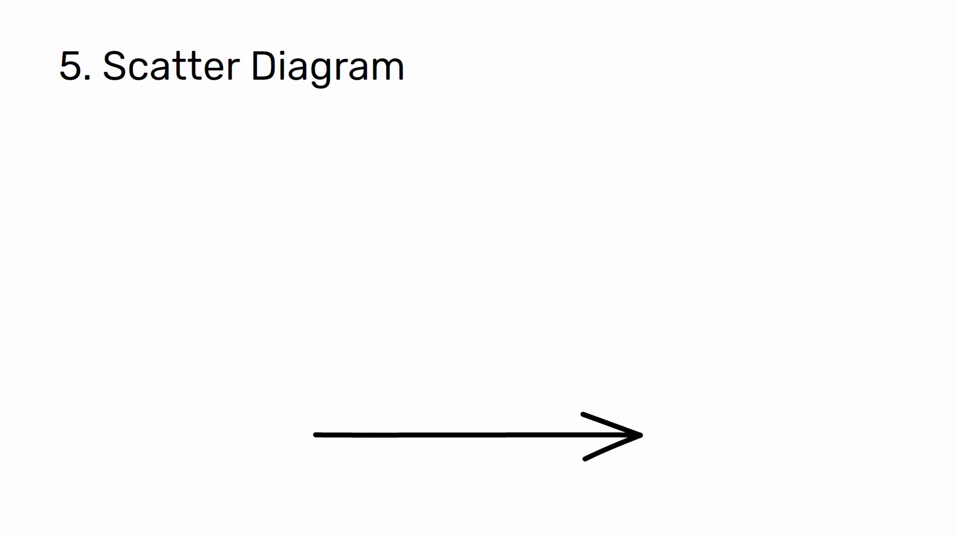
left_click_drag(329, 434, 329, 159)
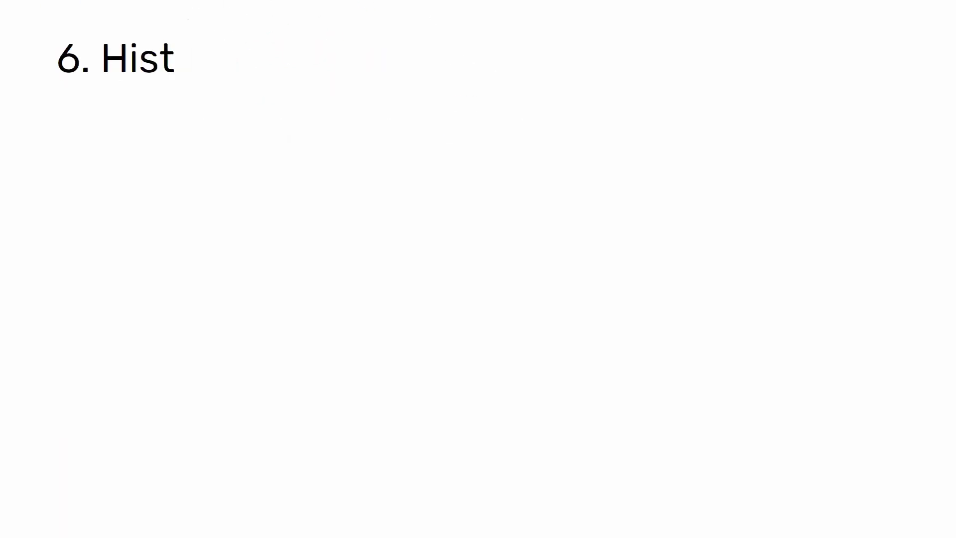
type("ograms")
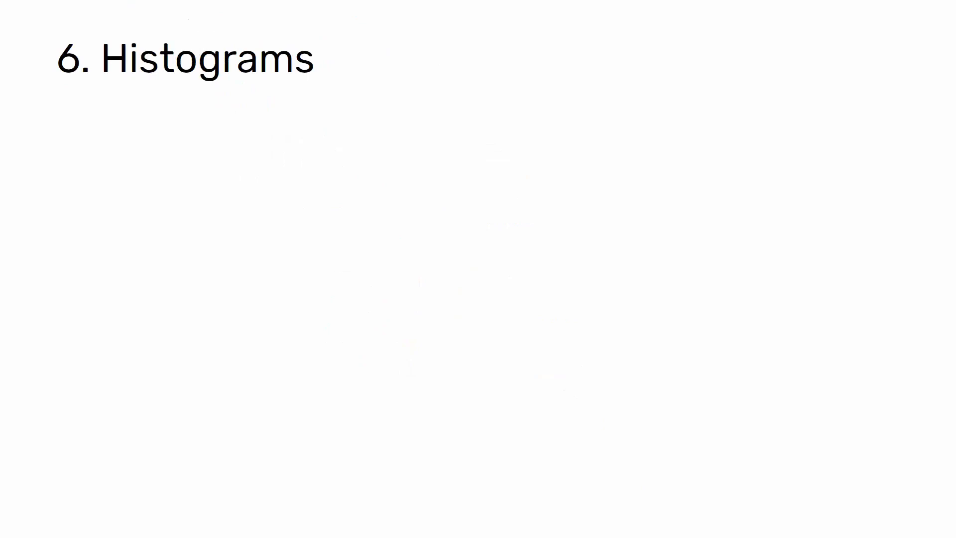
left_click_drag(494, 177, 702, 440)
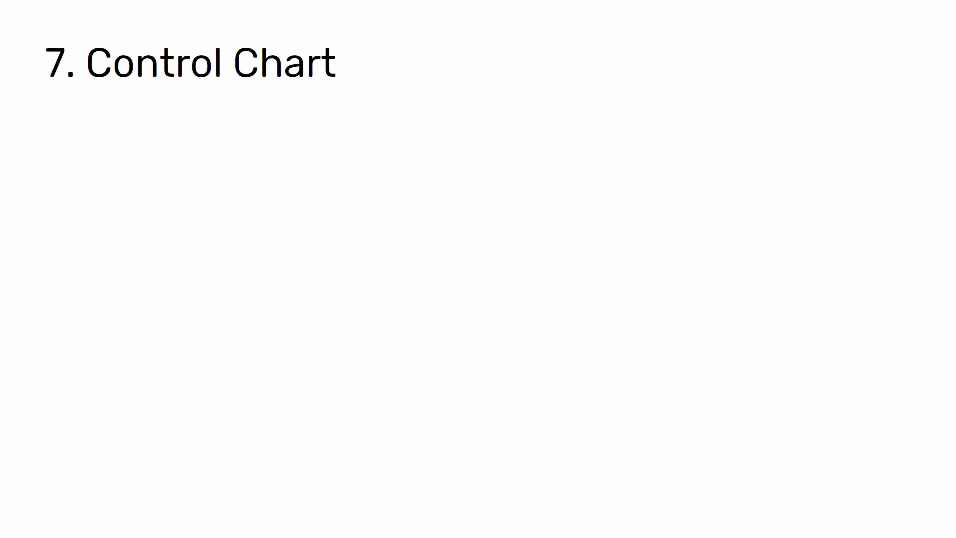
left_click_drag(240, 442, 745, 441)
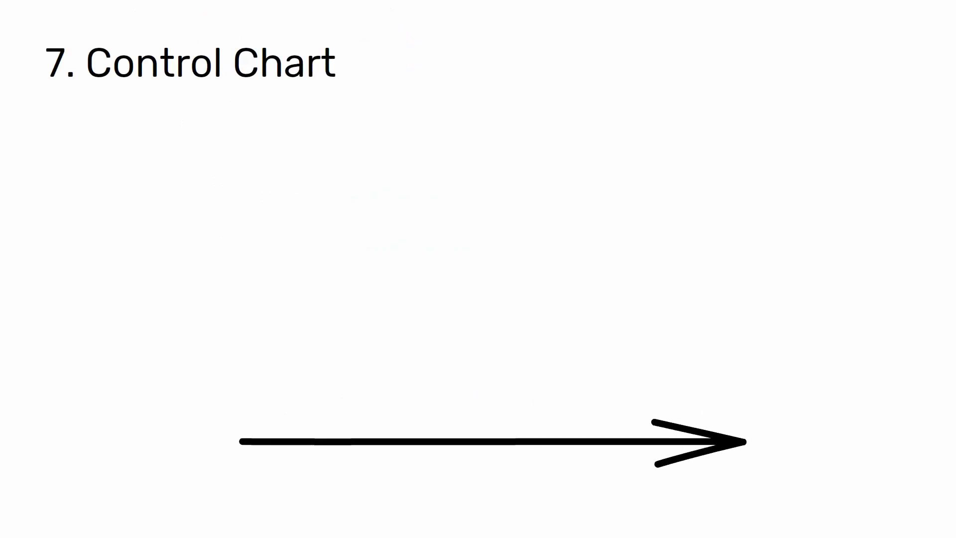
left_click_drag(240, 442, 240, 127)
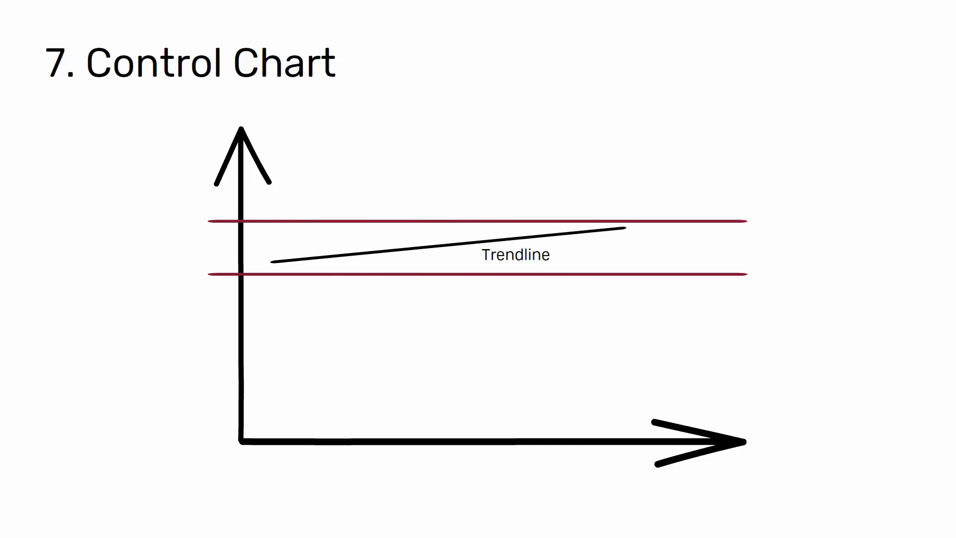
type("Upper Control Limit")
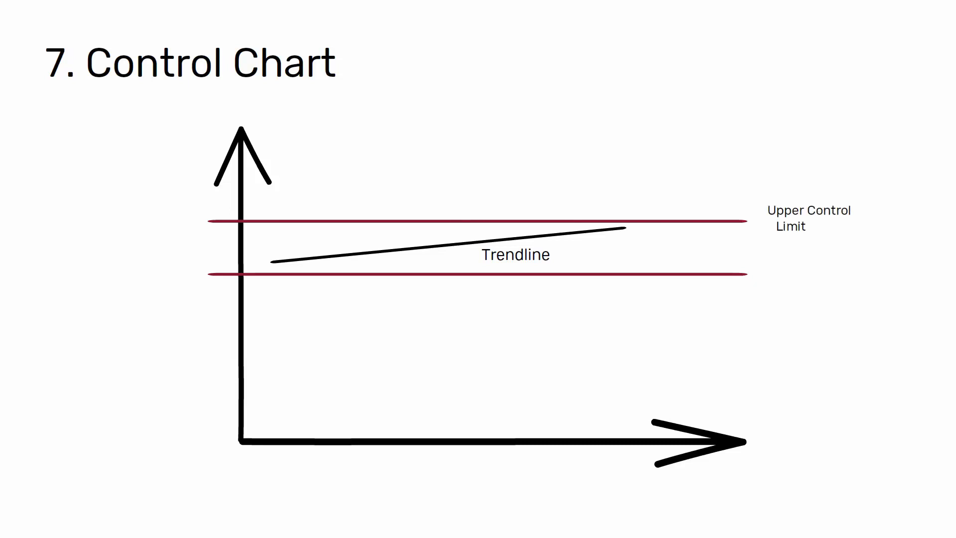
type("Lower Control Li")
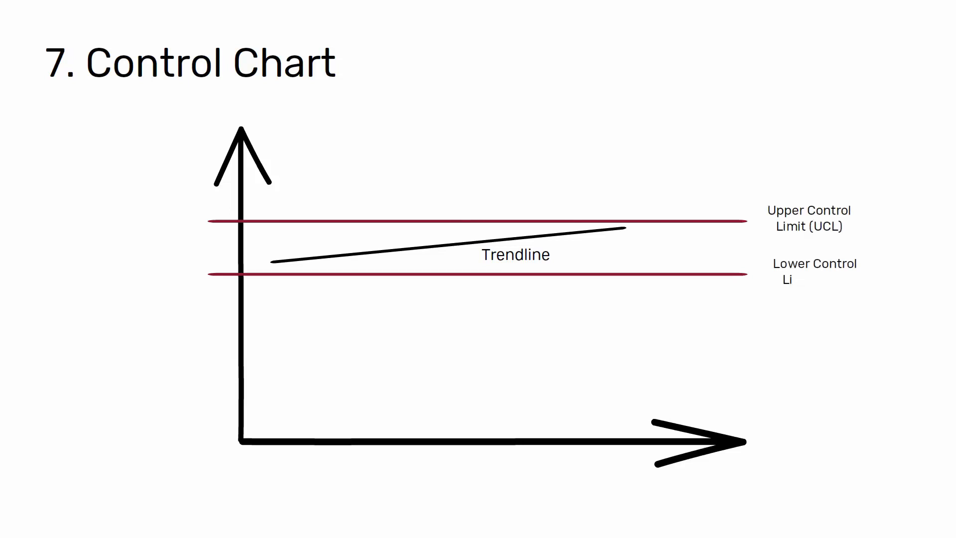